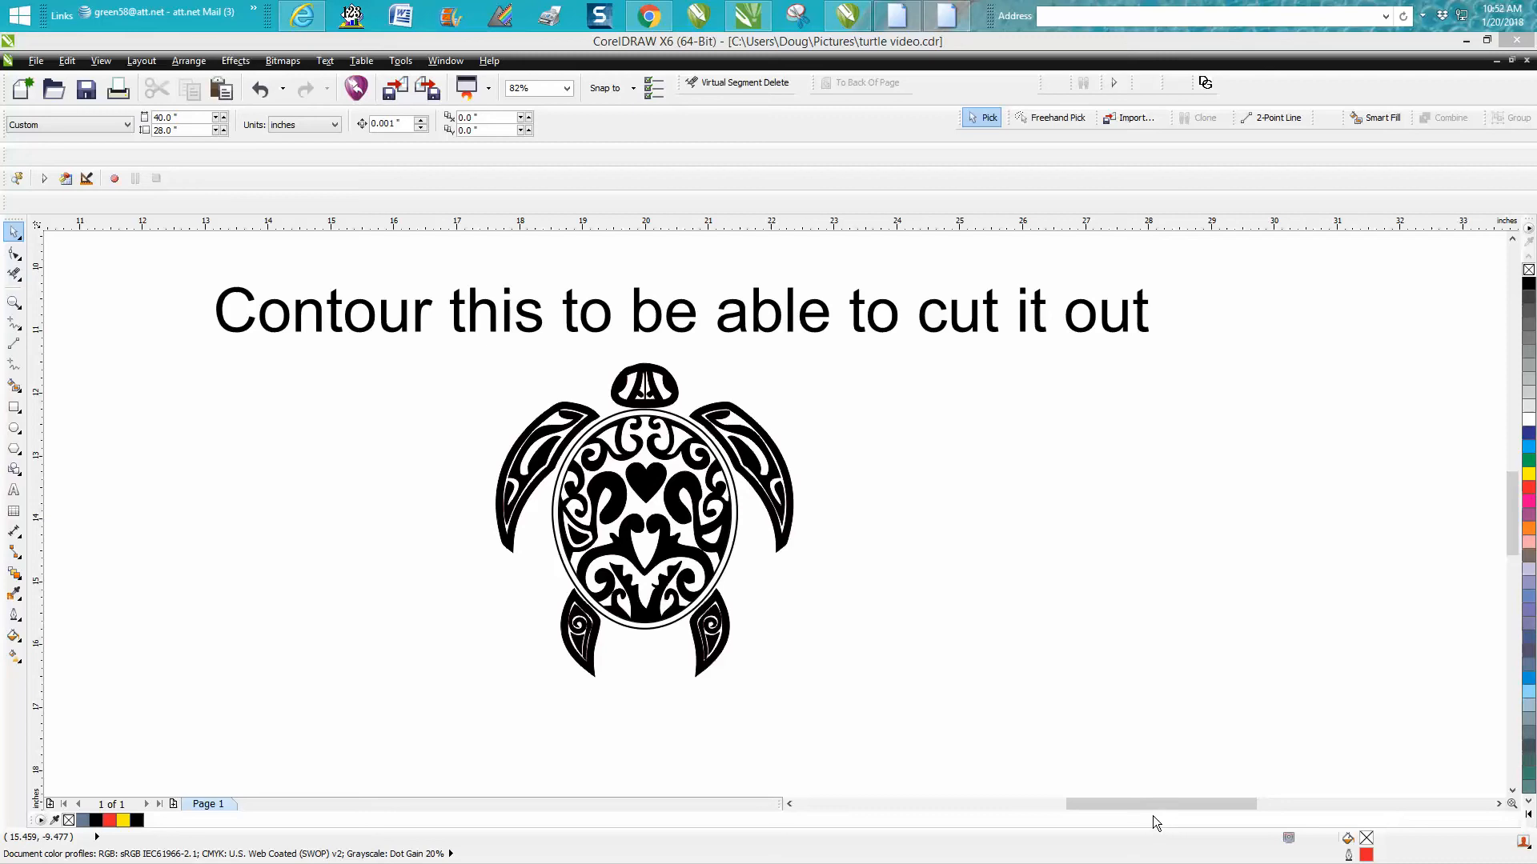
{"action": "mouse_move", "coordinate": [14, 313]}
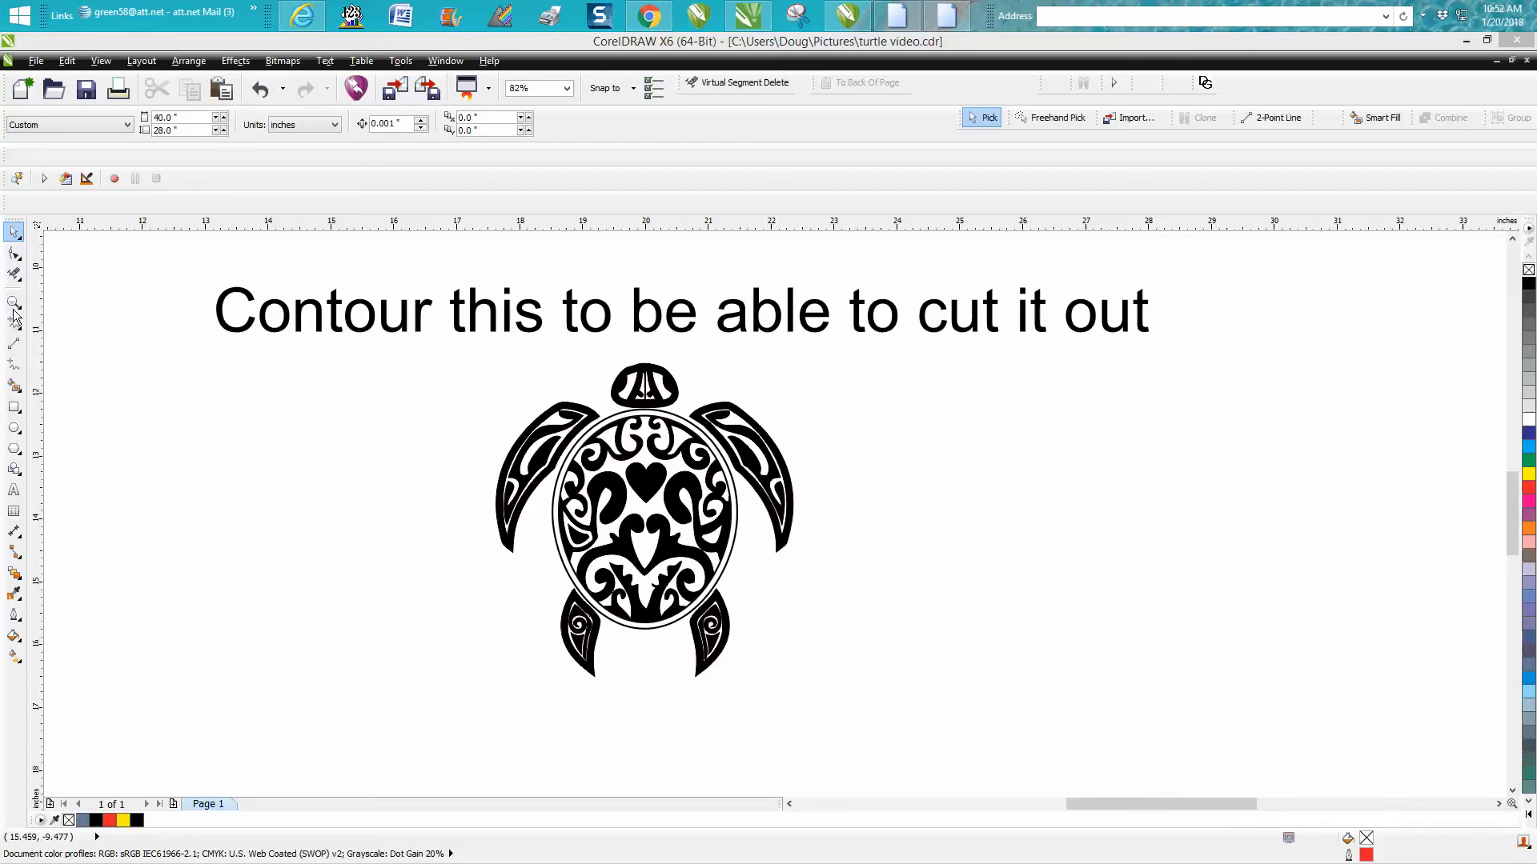
Select all 47 turtle pieces and create a single boundary outline around them.
{"action": "left_click", "coordinate": [14, 302]}
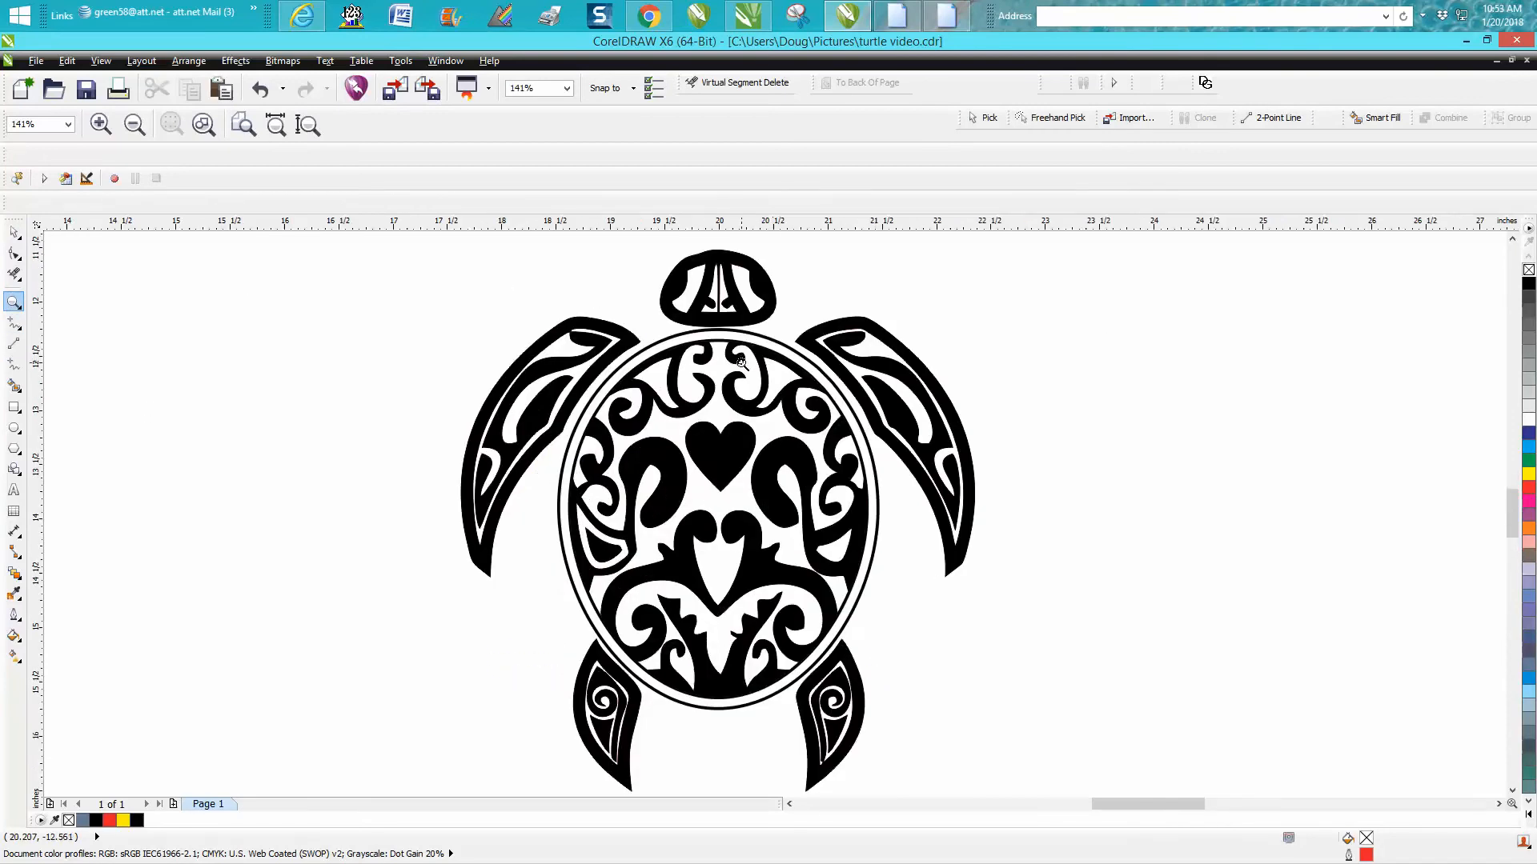
{"action": "mouse_move", "coordinate": [801, 348]}
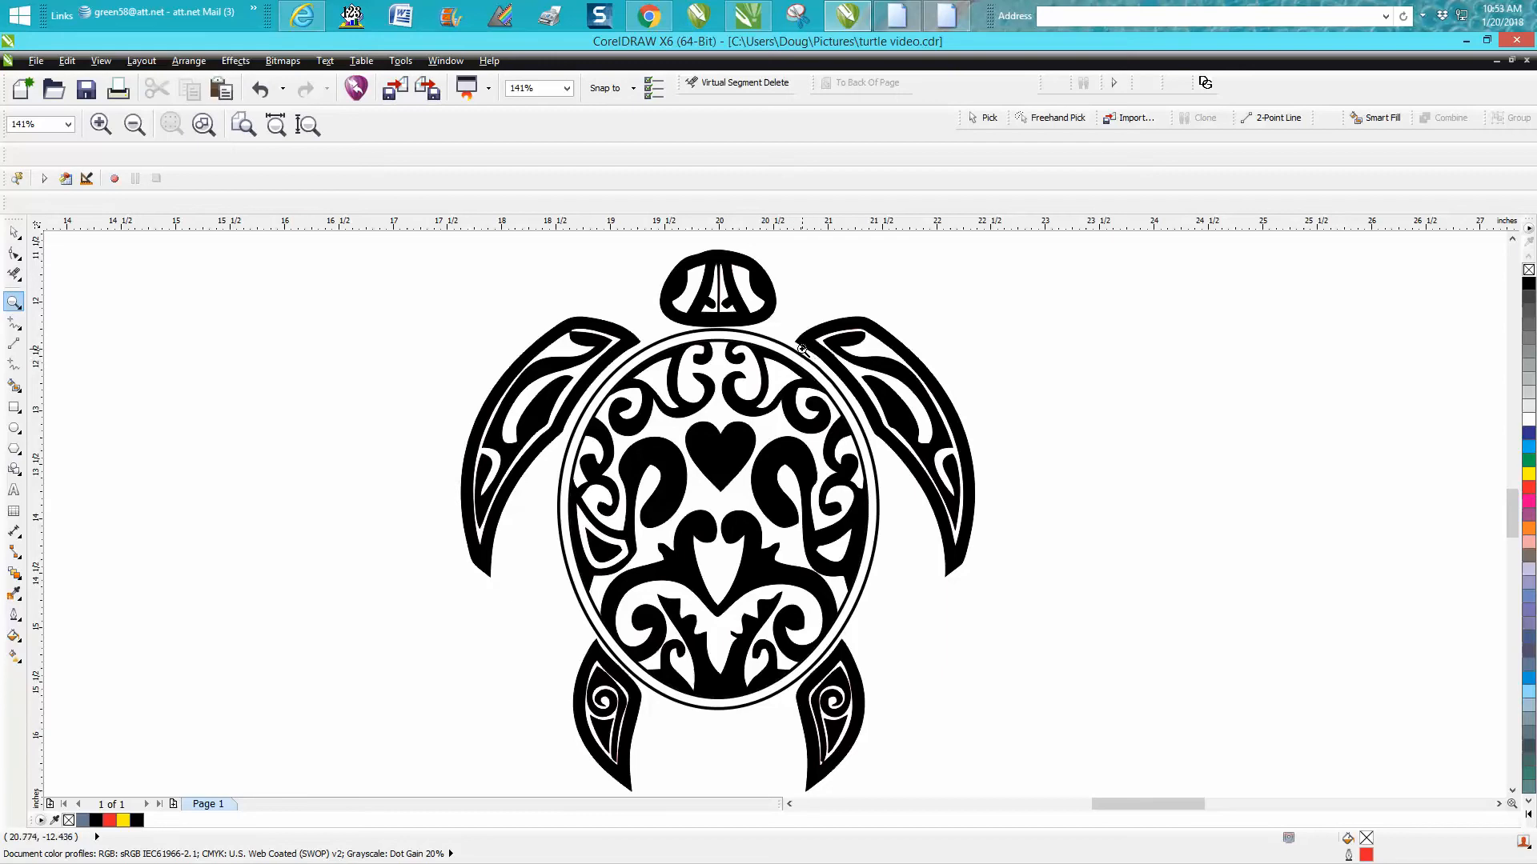
{"action": "mouse_move", "coordinate": [877, 355]}
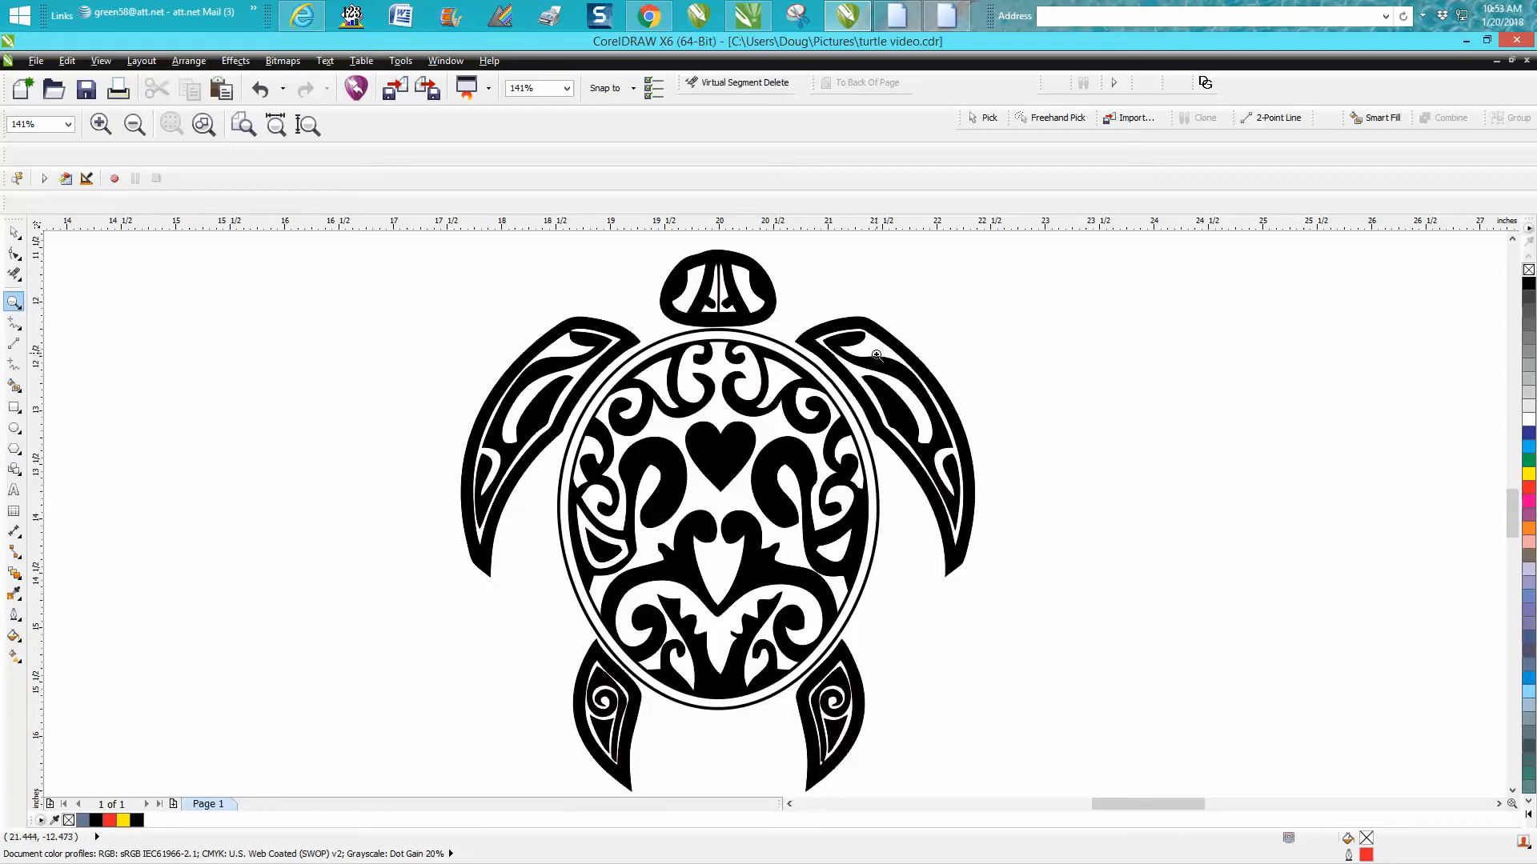
{"action": "mouse_move", "coordinate": [816, 364]}
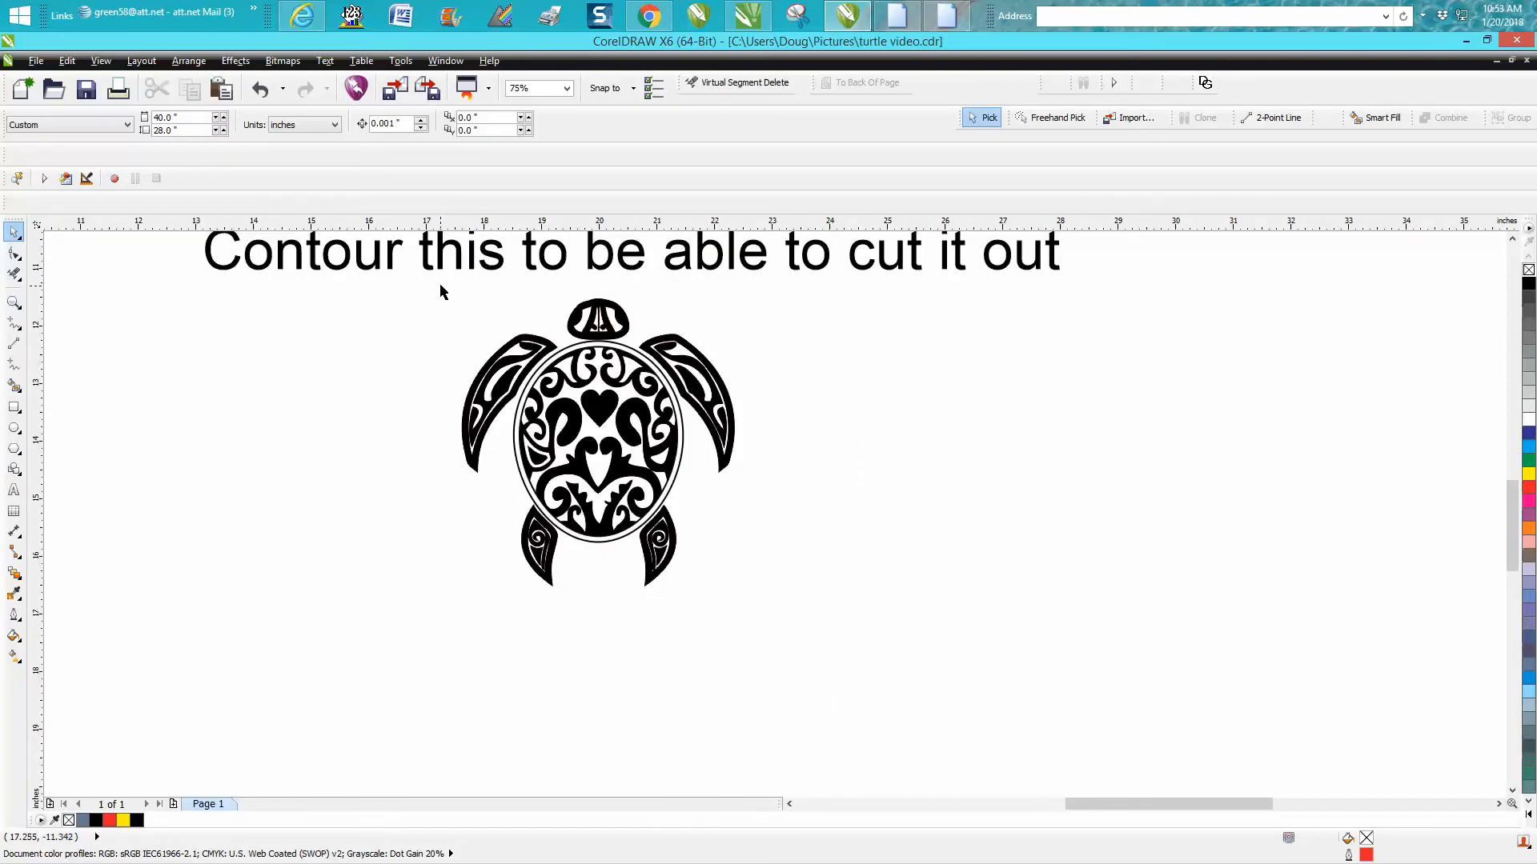
{"action": "left_click", "coordinate": [597, 442]}
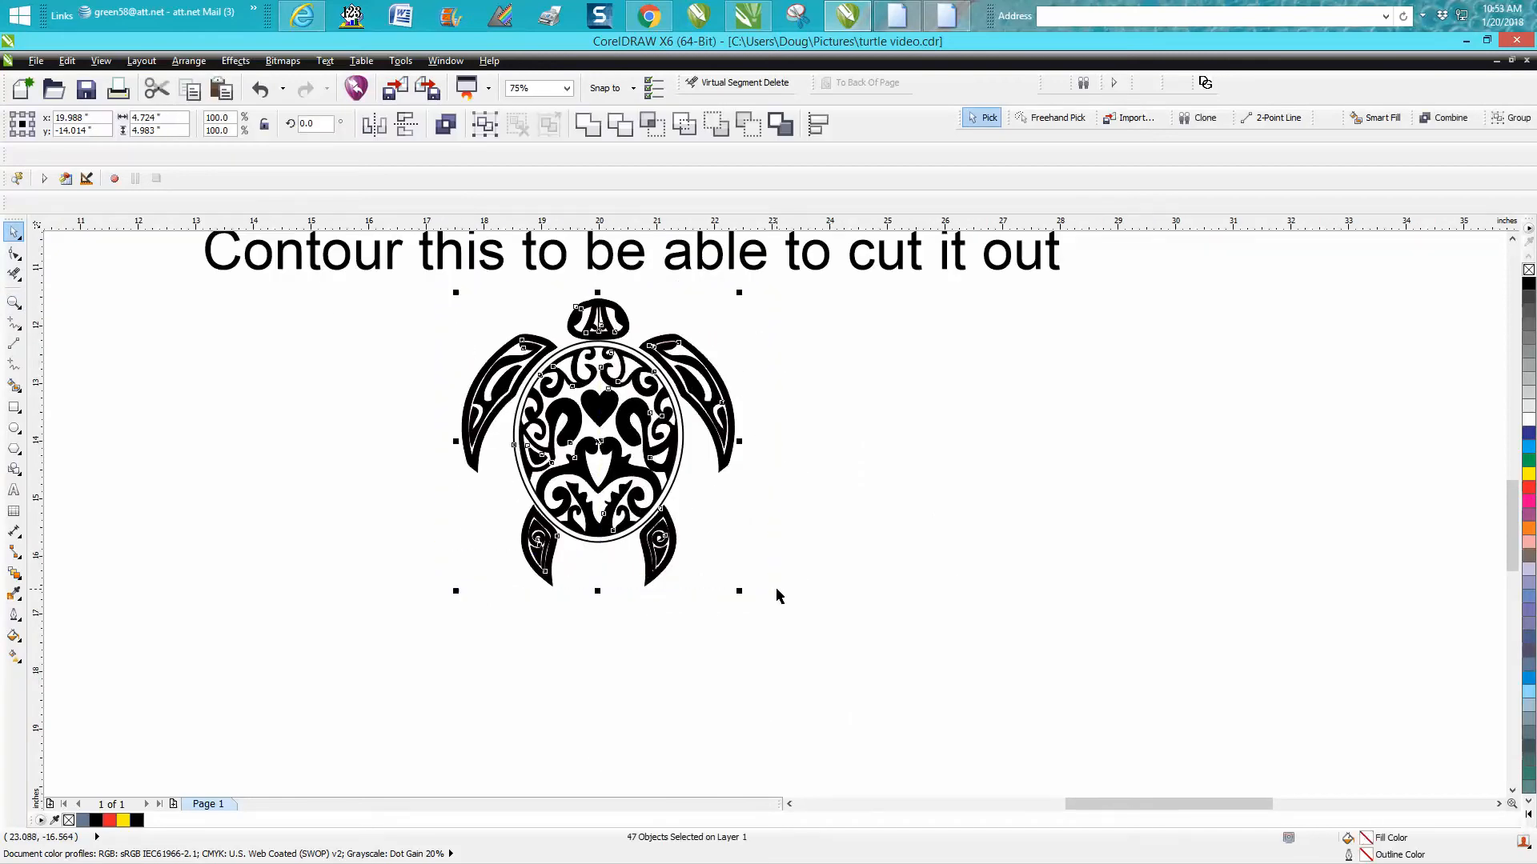
{"action": "mouse_move", "coordinate": [780, 123]}
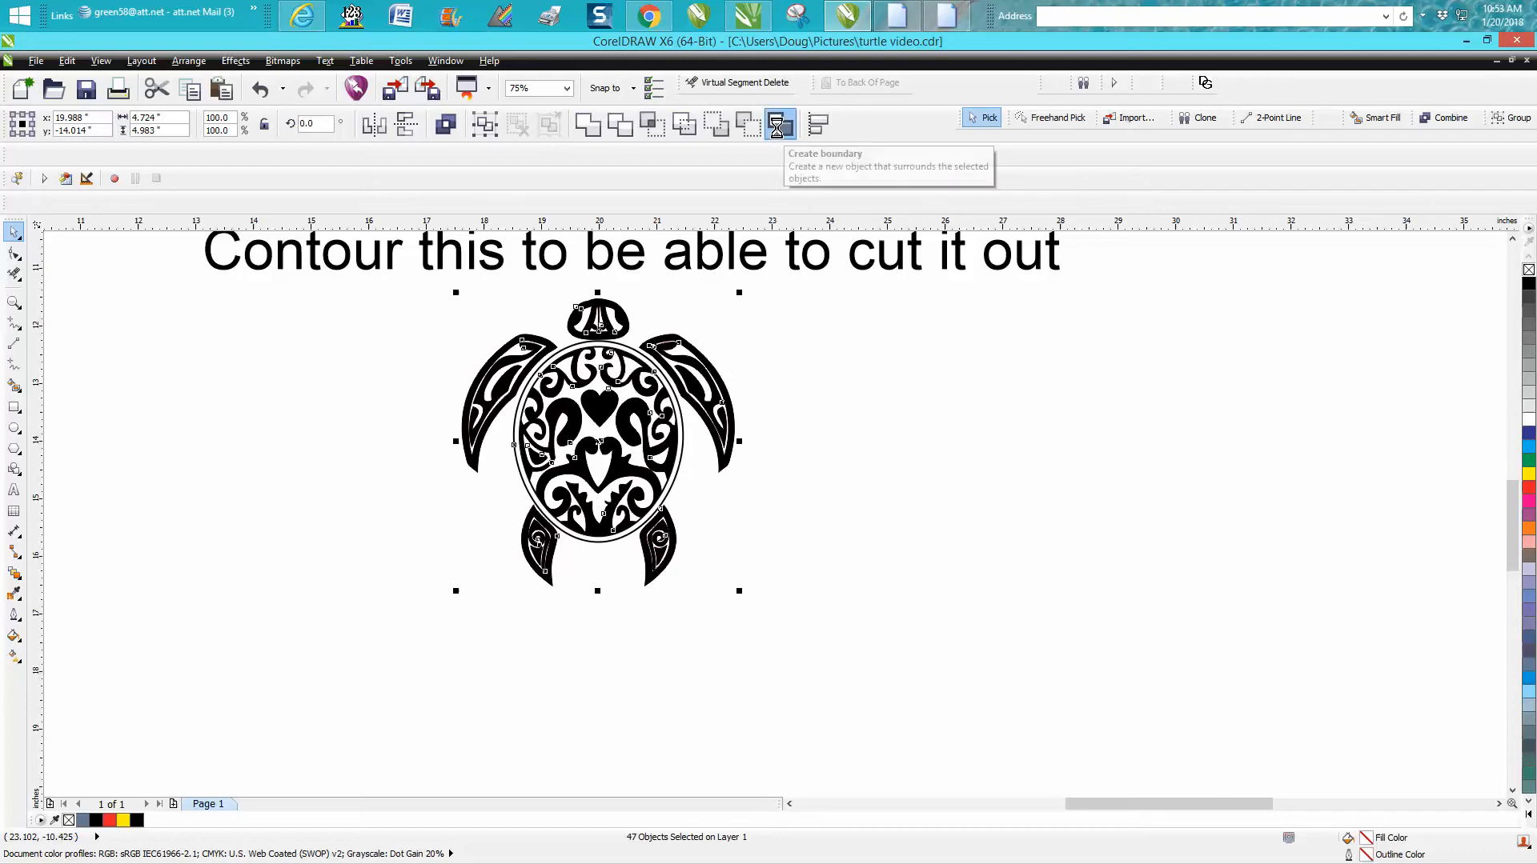
{"action": "left_click", "coordinate": [778, 124]}
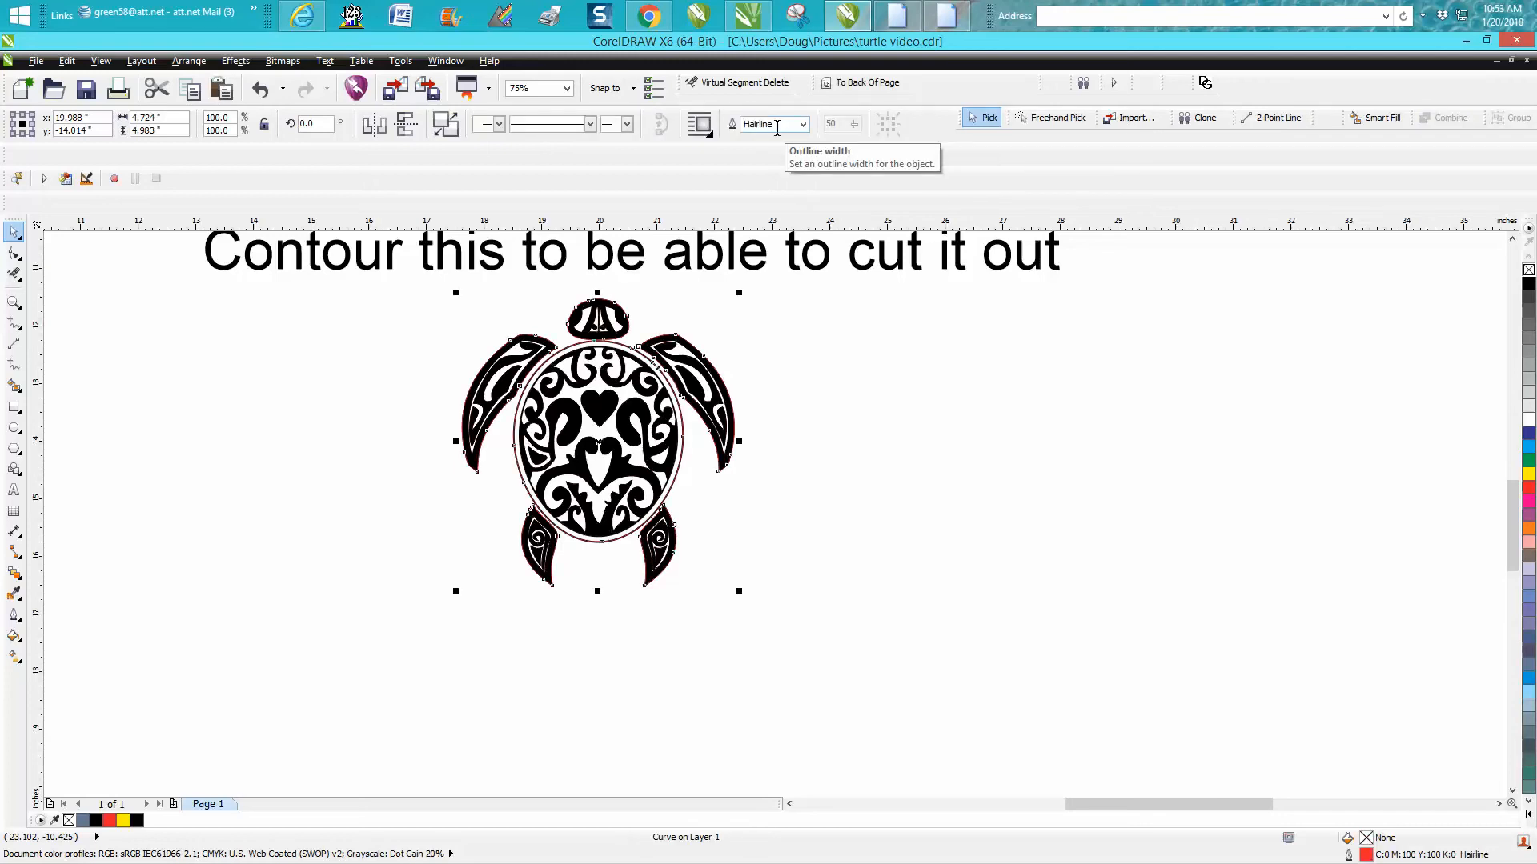
{"action": "mouse_move", "coordinate": [235, 61]}
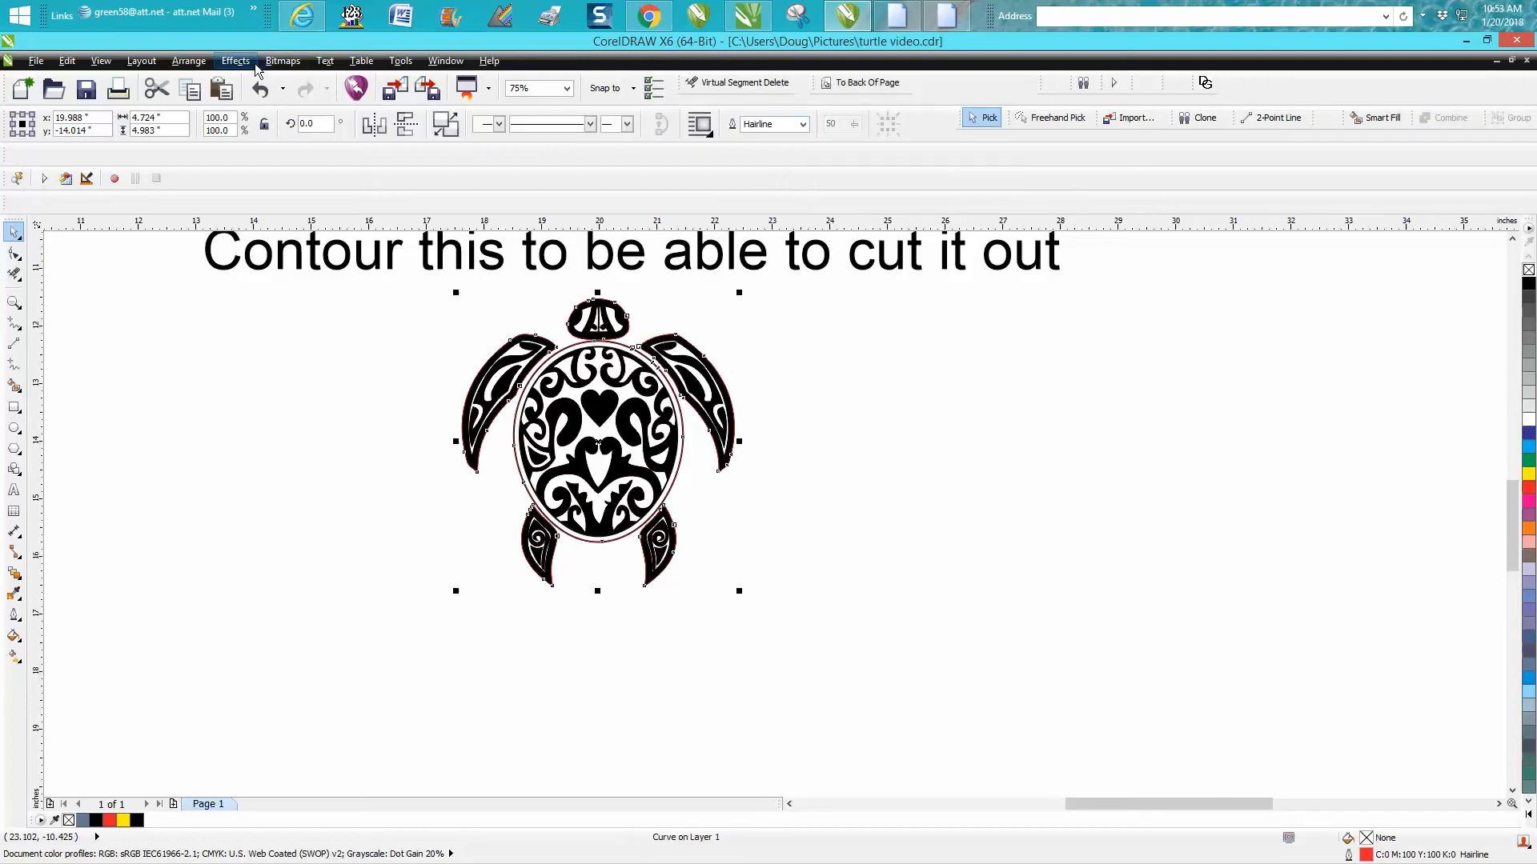
Apply an Outside contour with 0.05 inch offset to the boundary outline via Effects > Contour.
{"action": "left_click", "coordinate": [234, 59]}
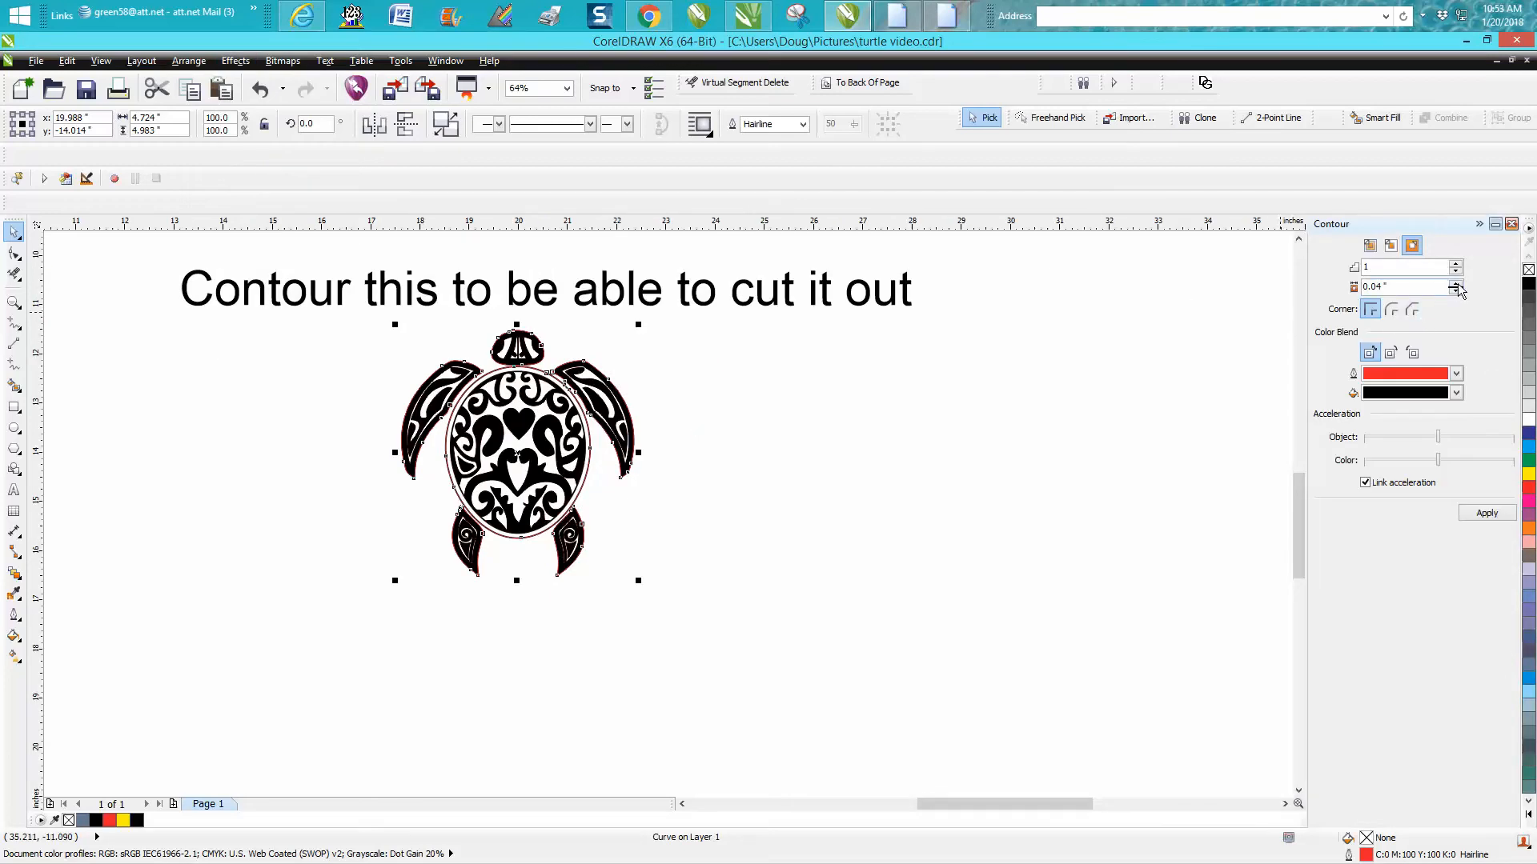
{"action": "left_click", "coordinate": [1457, 282]}
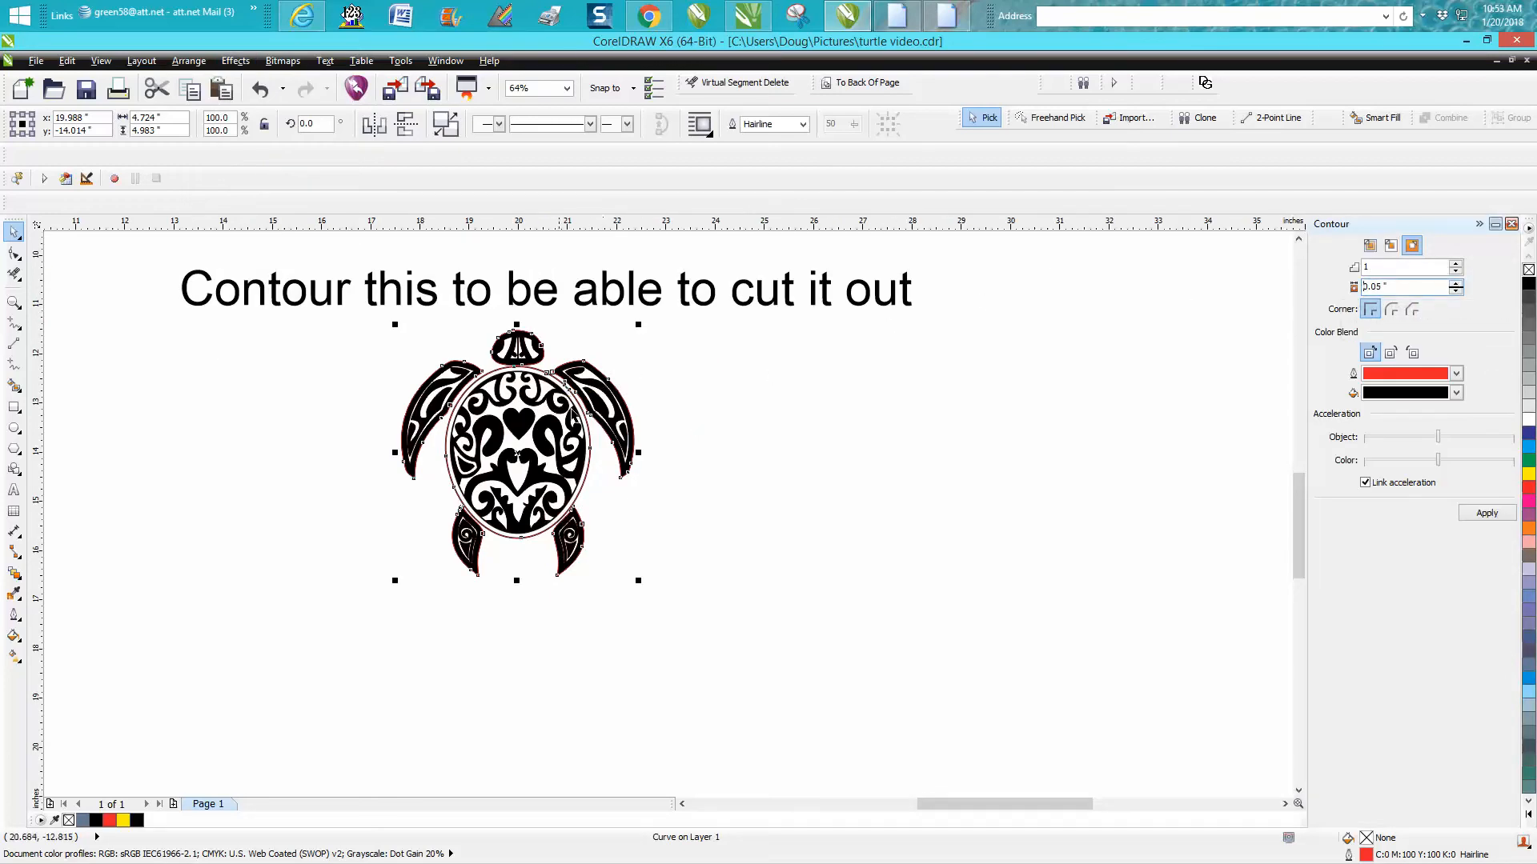
{"action": "left_click", "coordinate": [1403, 286]}
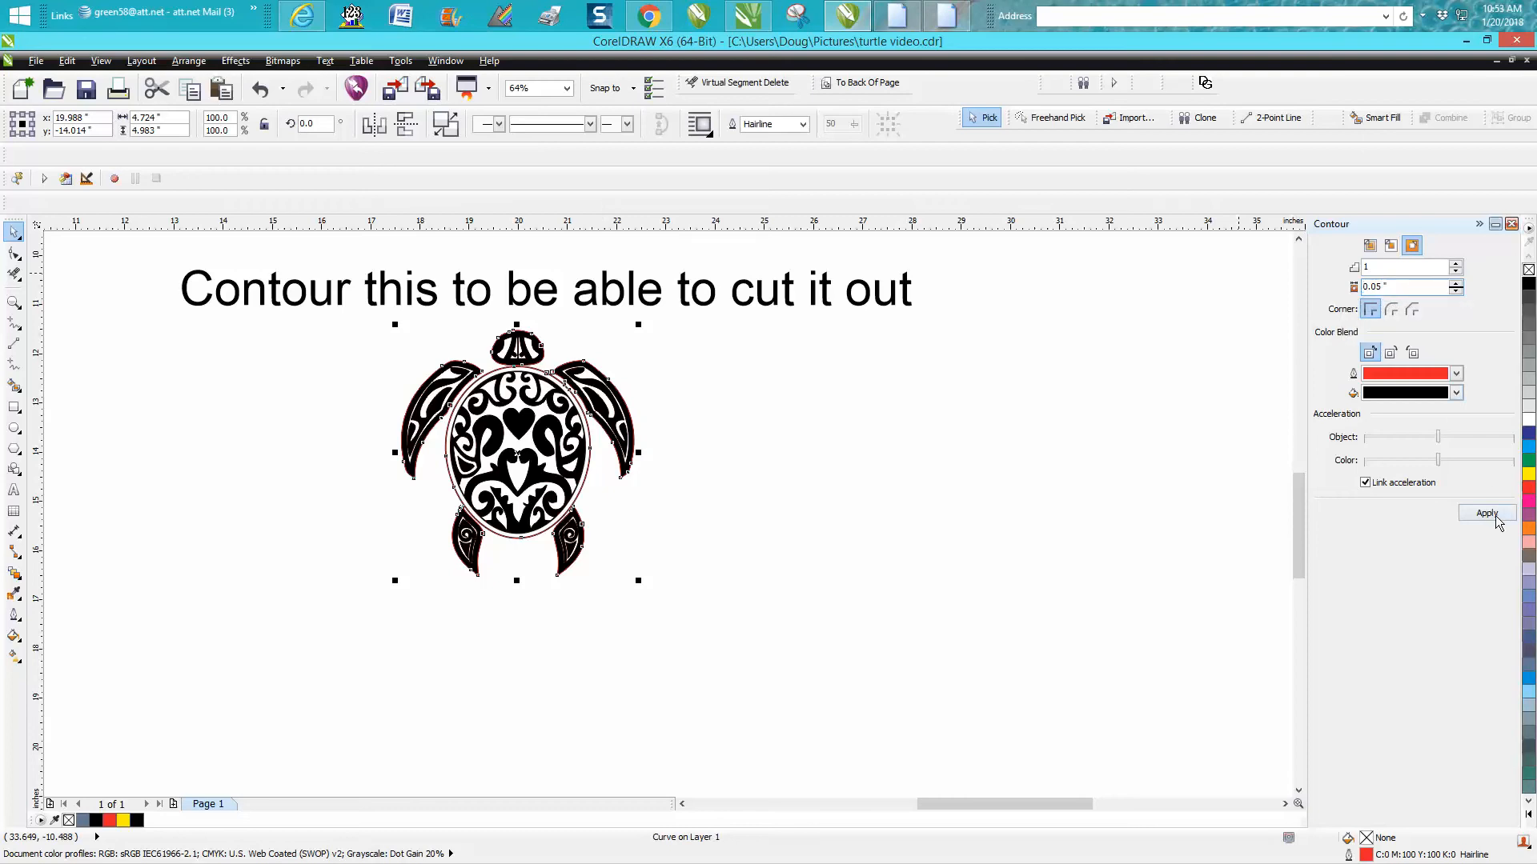
{"action": "left_click", "coordinate": [1457, 394]}
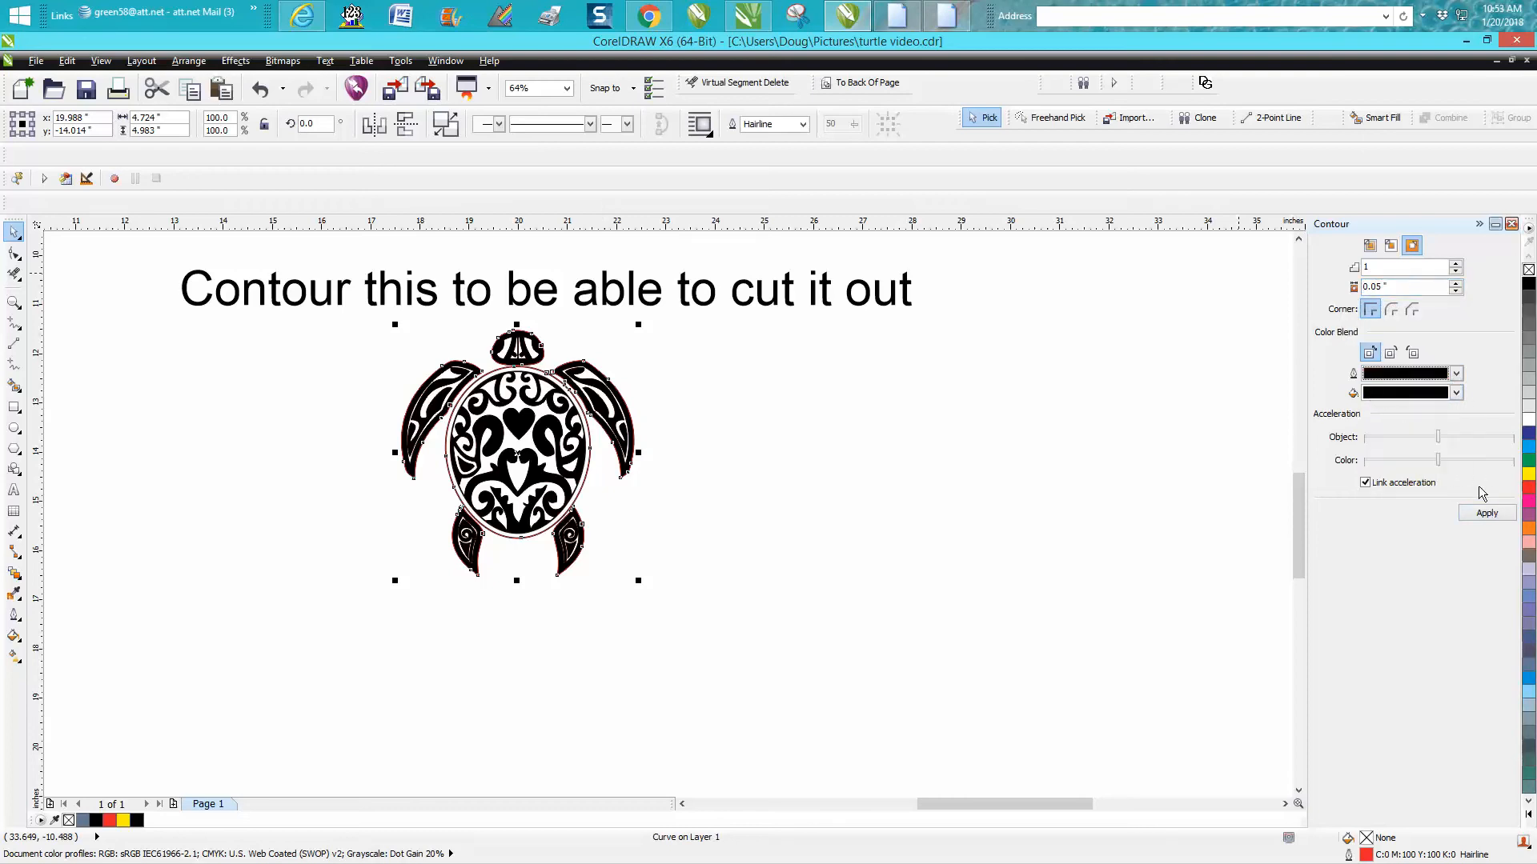
{"action": "left_click", "coordinate": [1485, 512]}
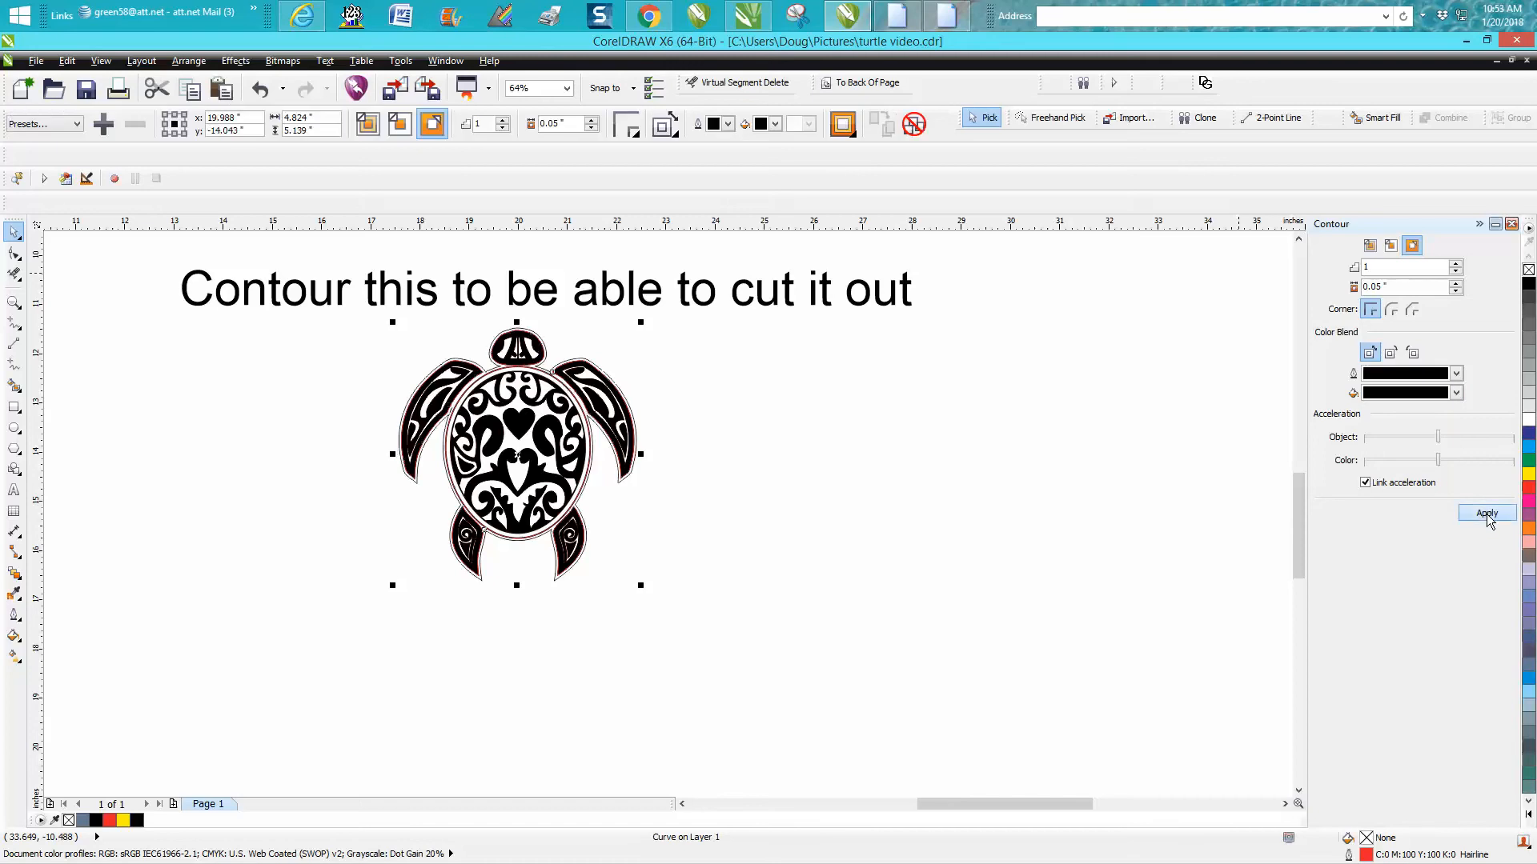
{"action": "left_click", "coordinate": [1485, 513]}
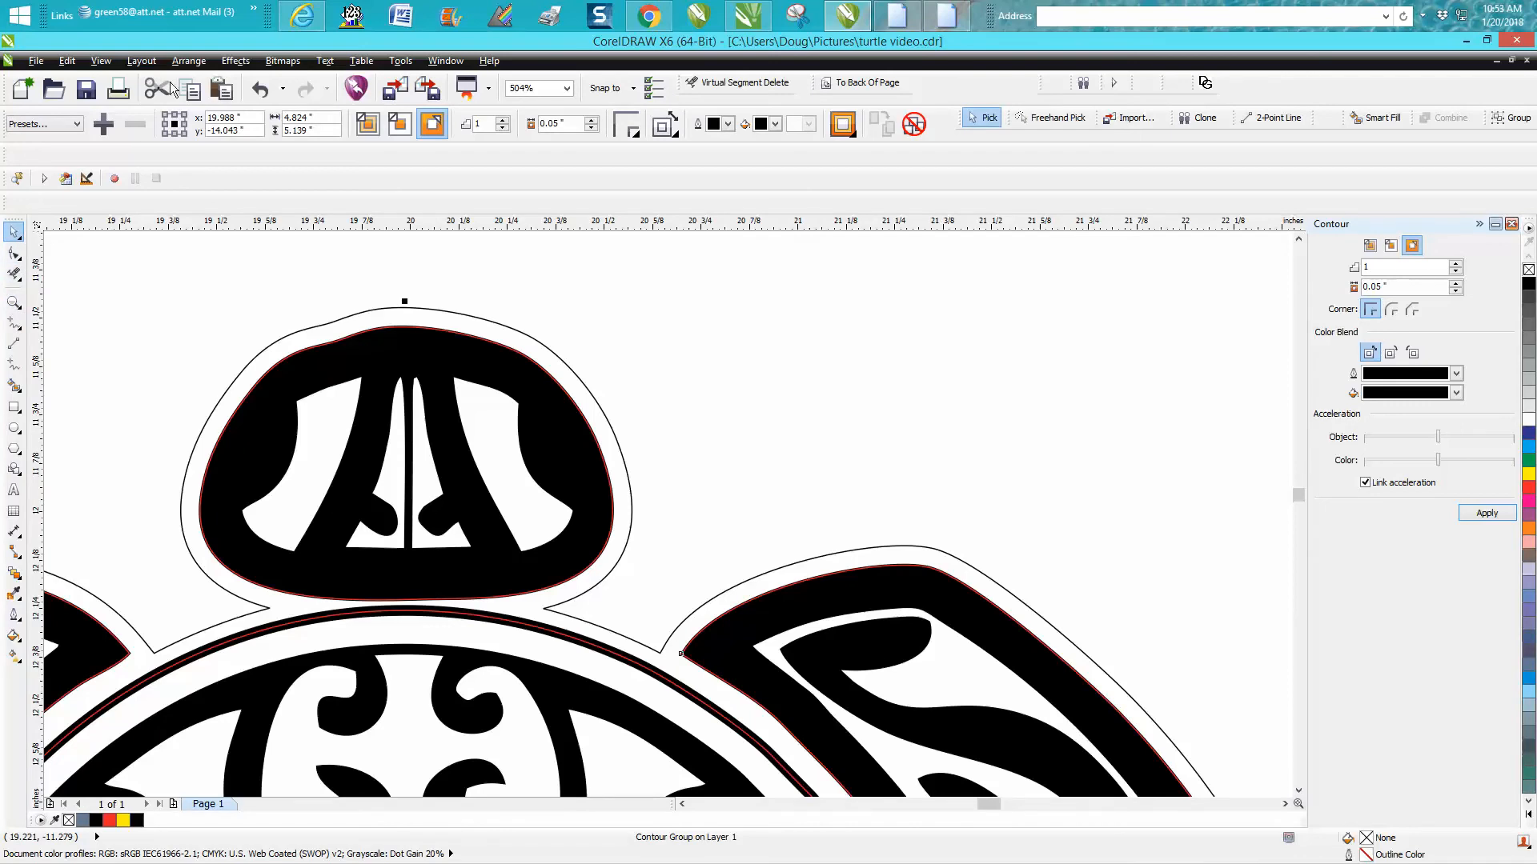
{"action": "left_click", "coordinate": [189, 61]}
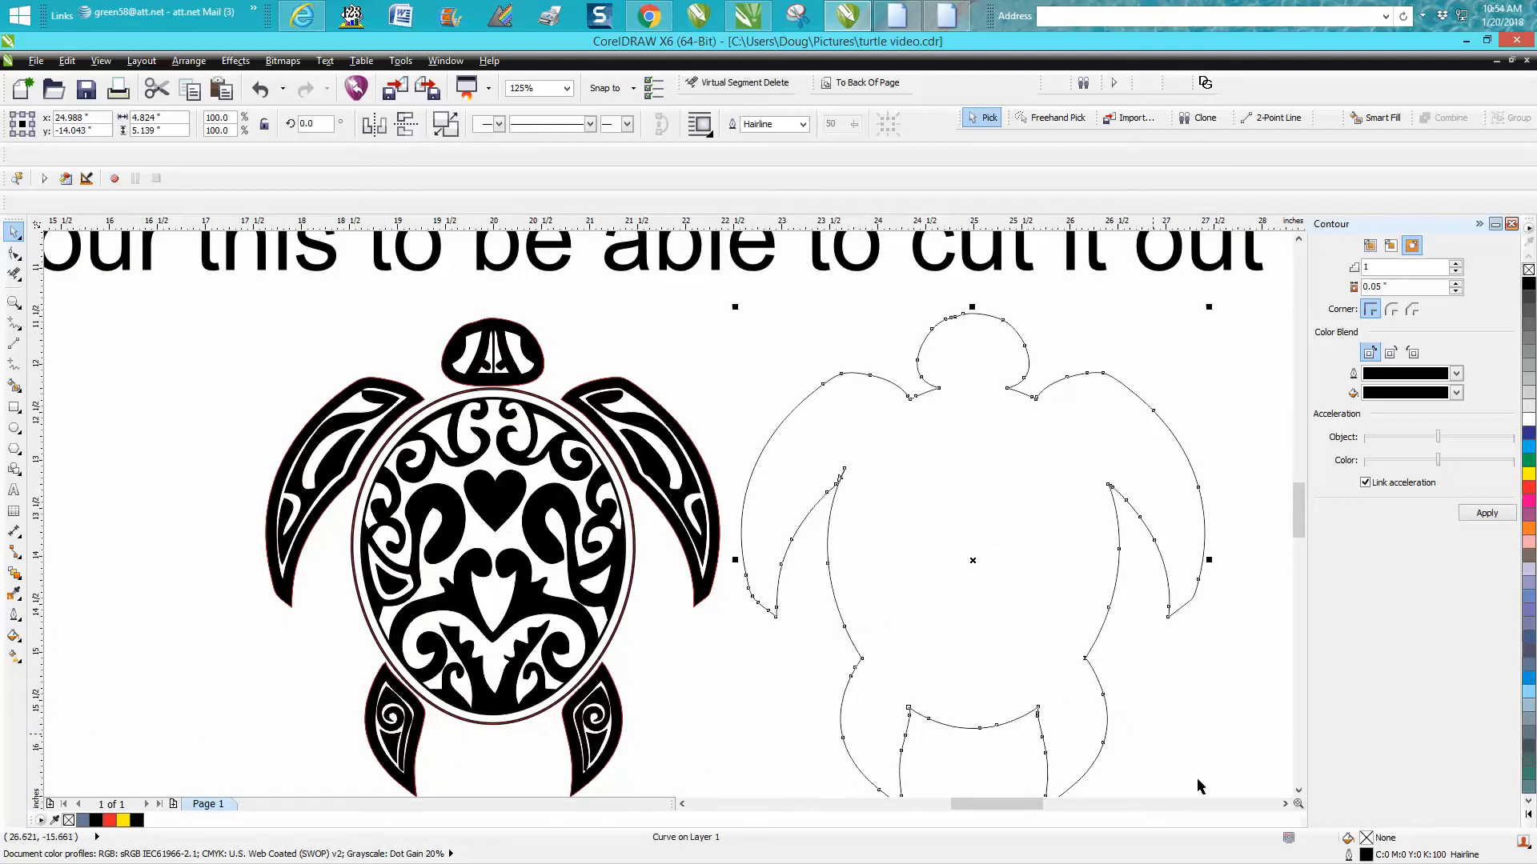
{"action": "mouse_move", "coordinate": [1447, 614]}
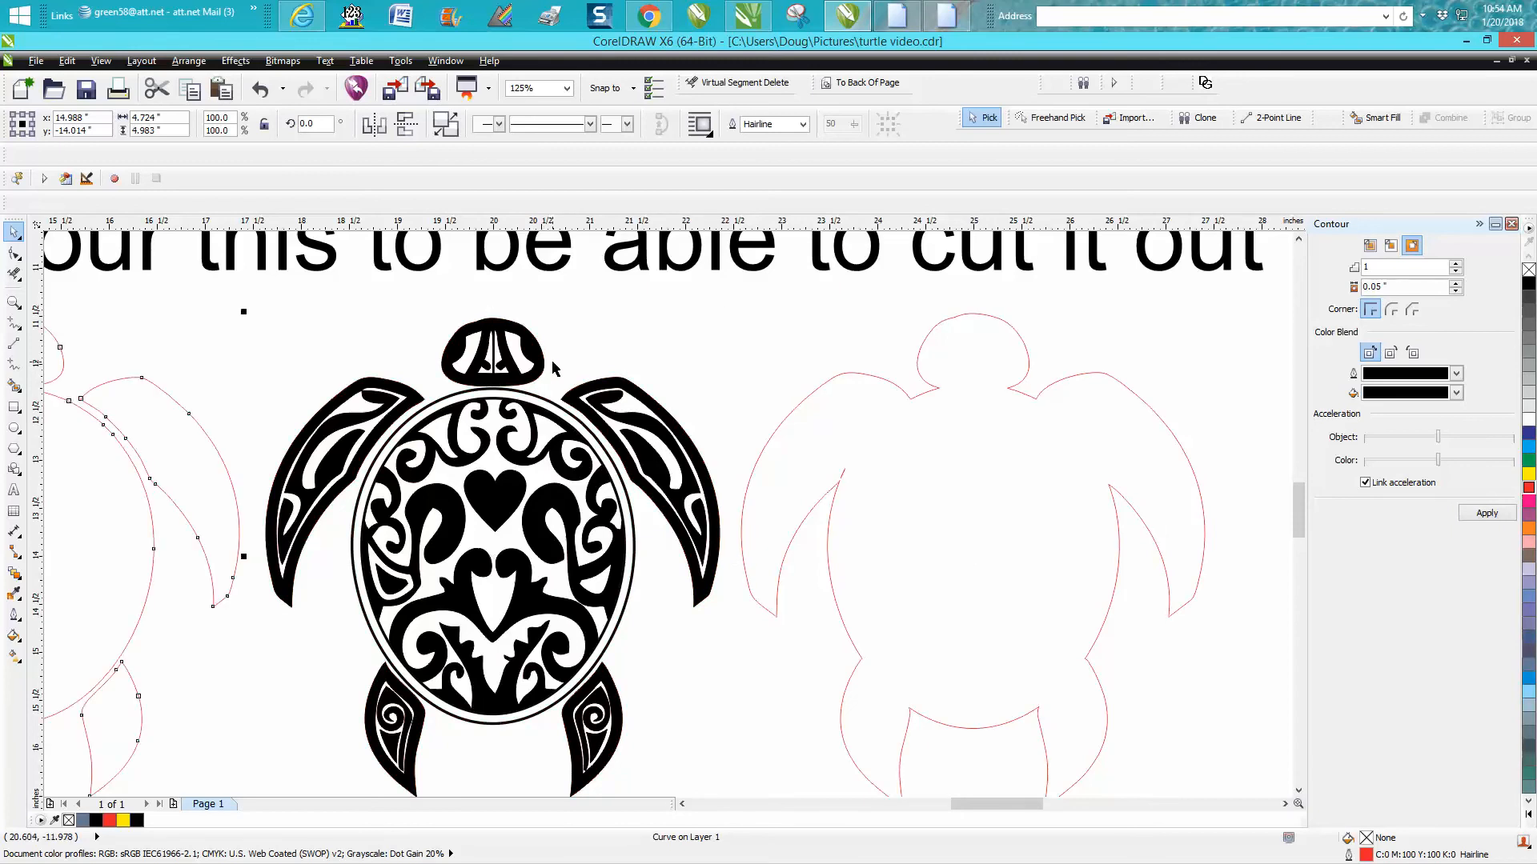
Keep only the red contour cut line positioned around the turtle's outer edge.
{"action": "left_click", "coordinate": [813, 410]}
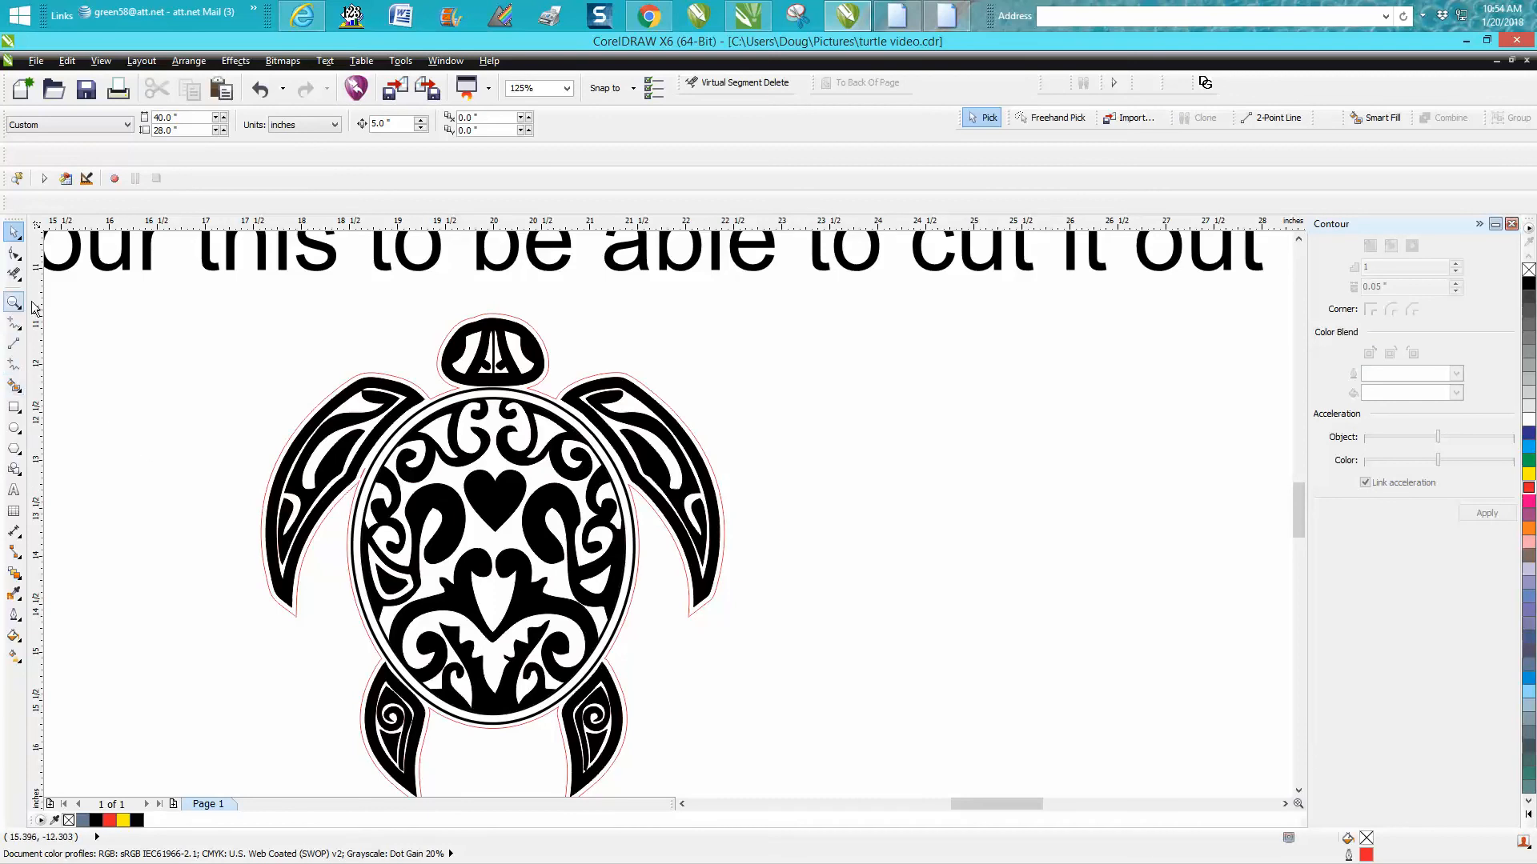
{"action": "mouse_move", "coordinate": [21, 304]}
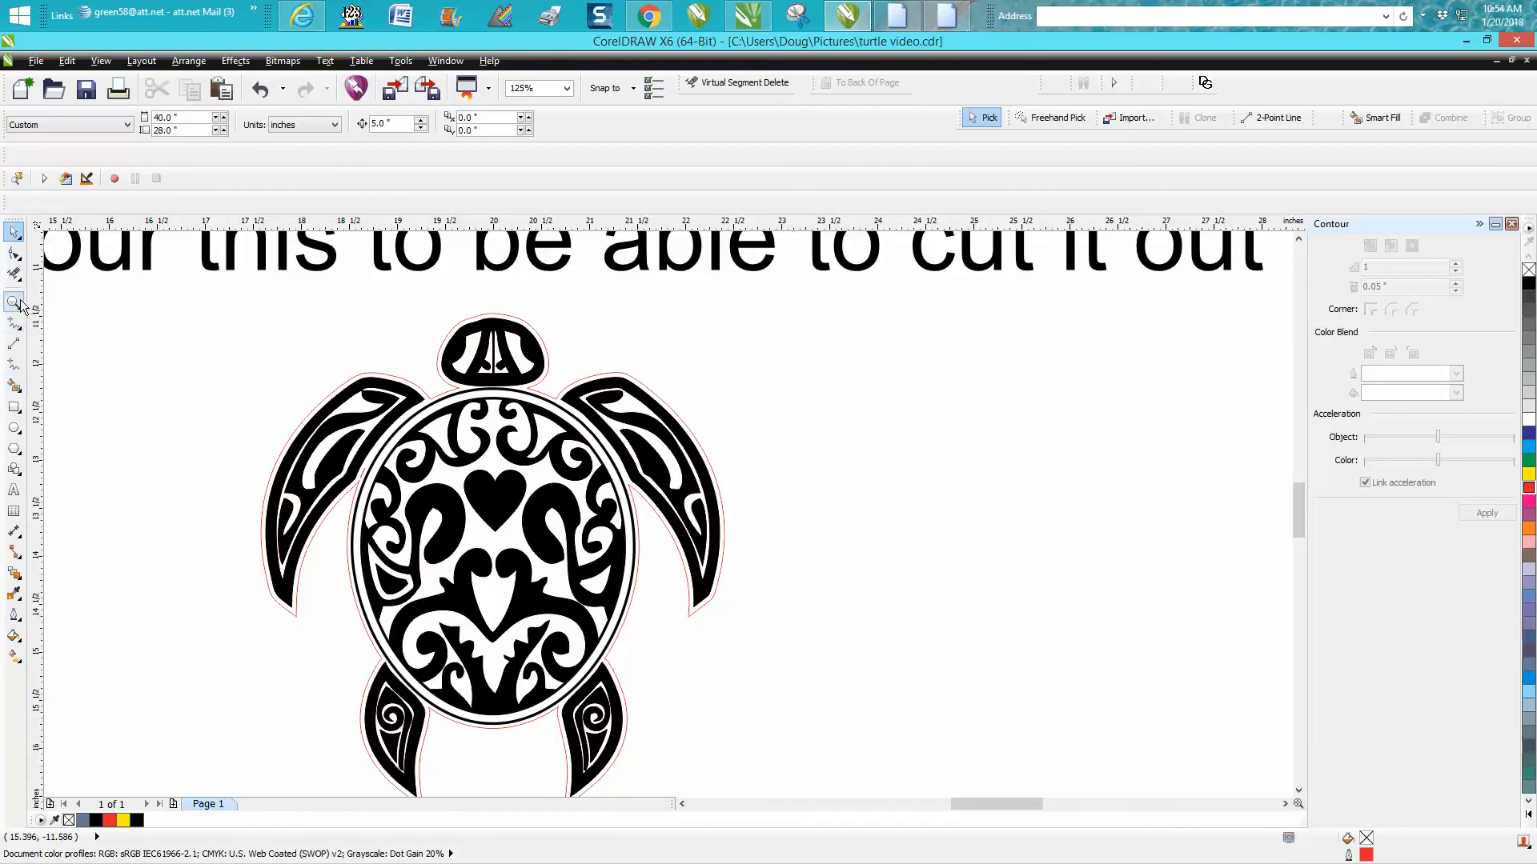
{"action": "left_click", "coordinate": [14, 303]}
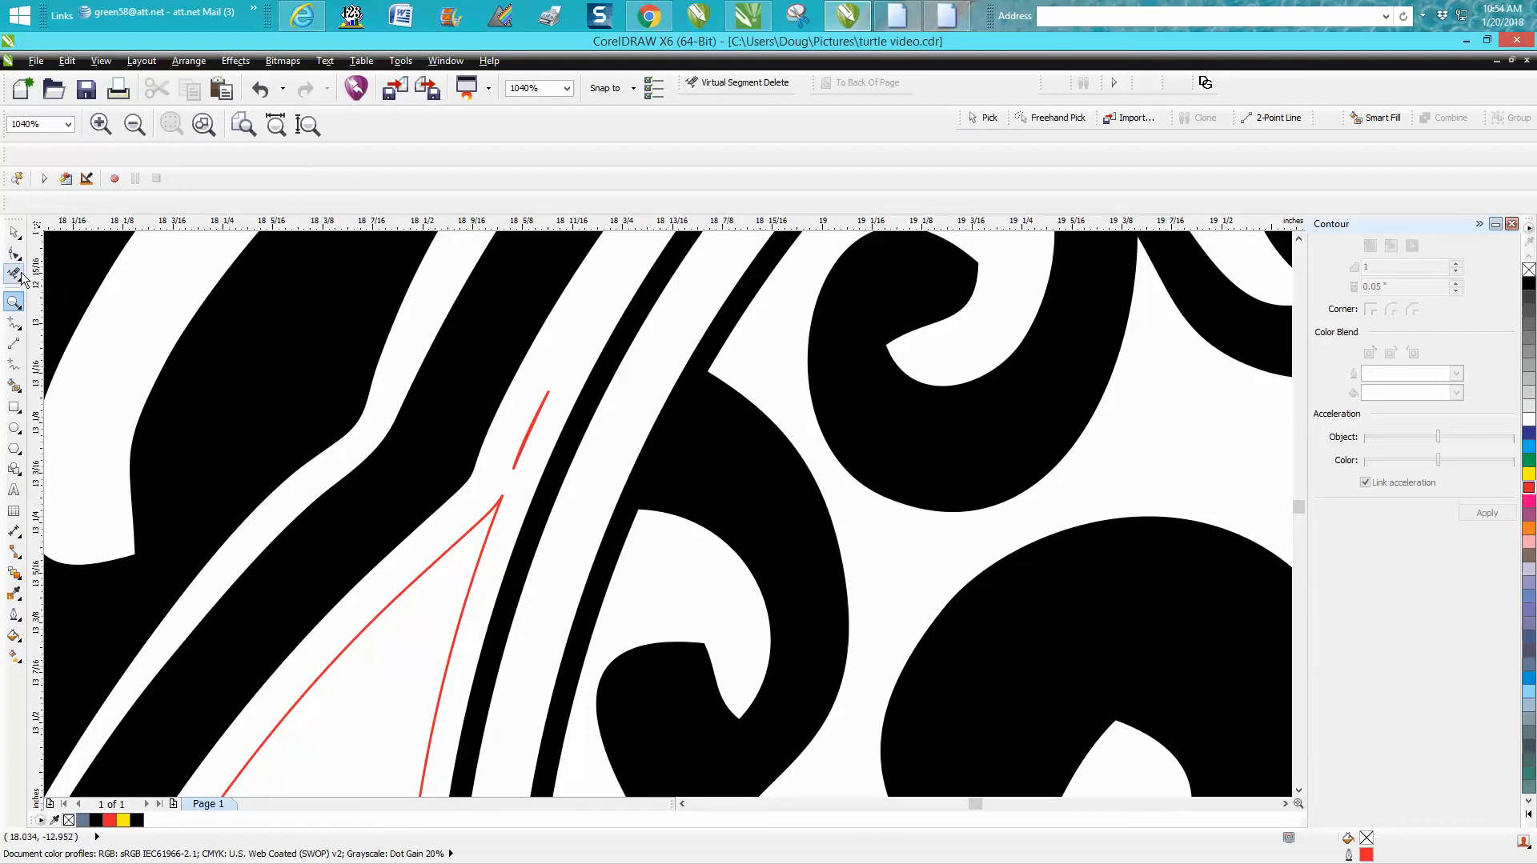
{"action": "left_click", "coordinate": [15, 274]}
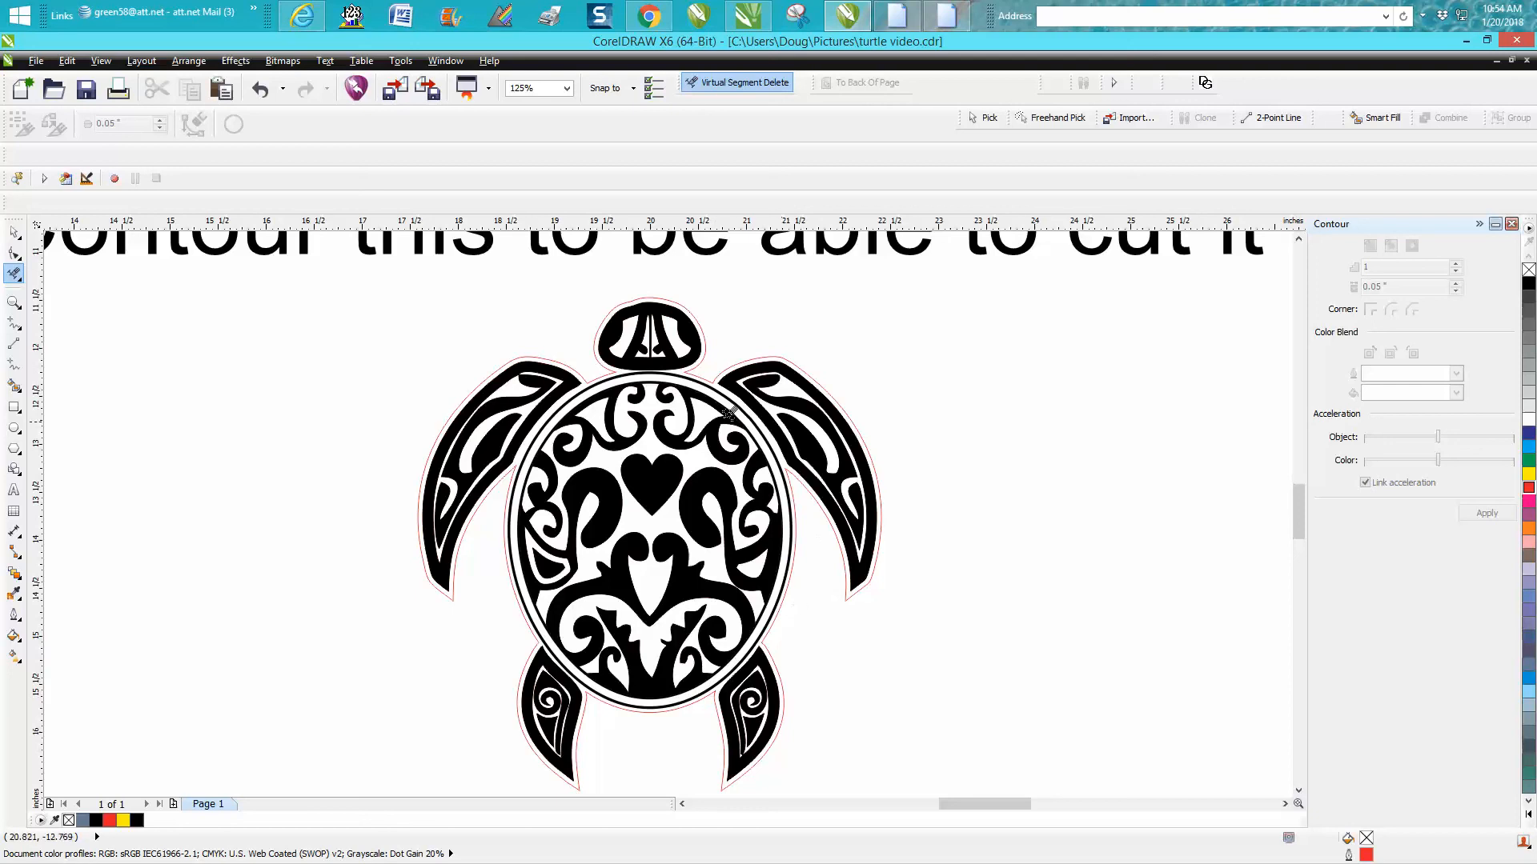
{"action": "mouse_move", "coordinate": [666, 383]}
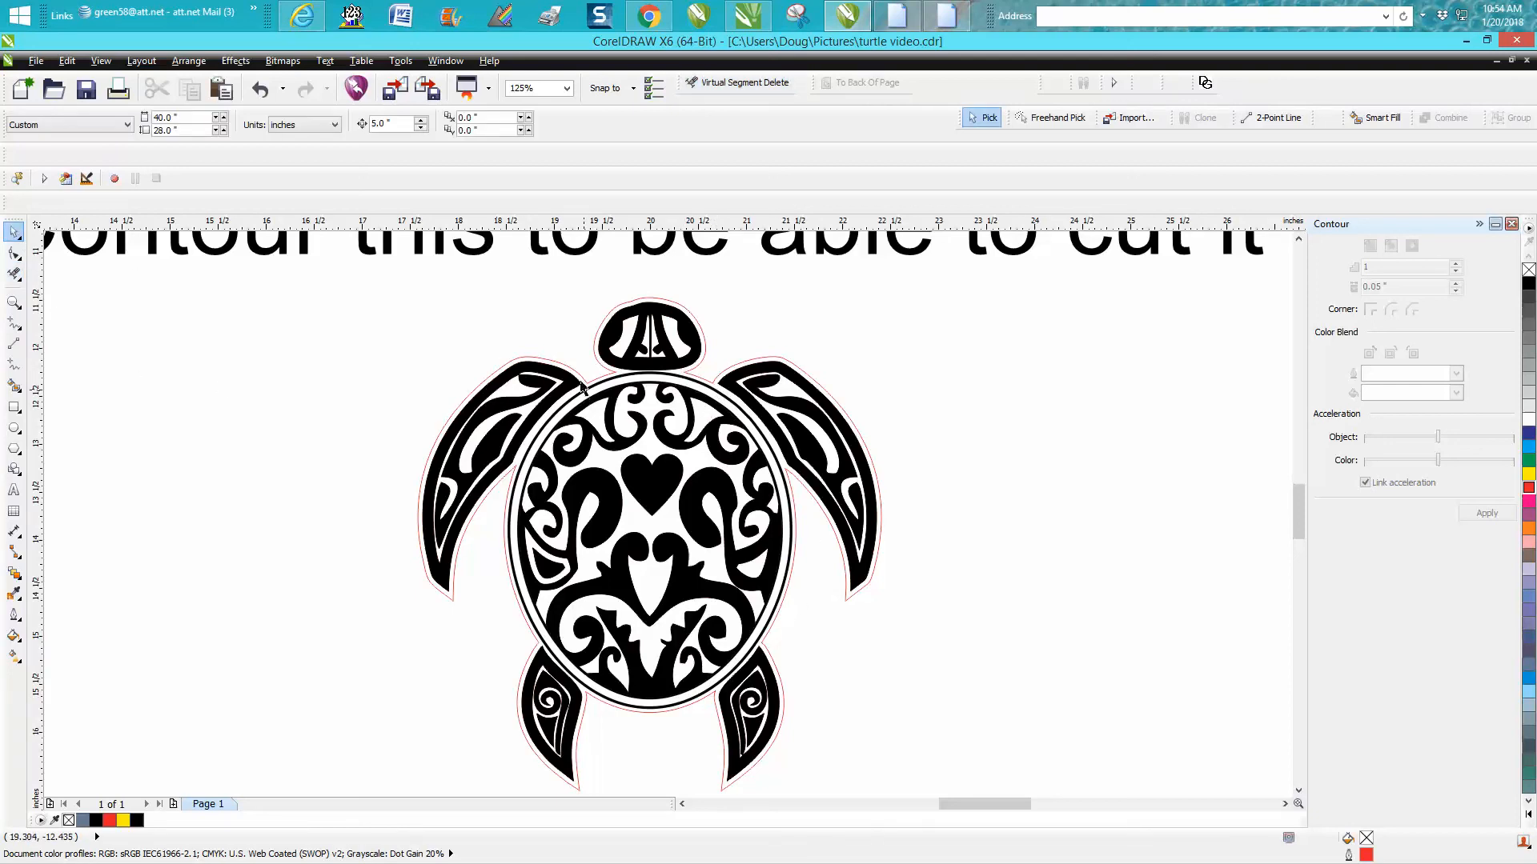
{"action": "mouse_move", "coordinate": [57, 309]}
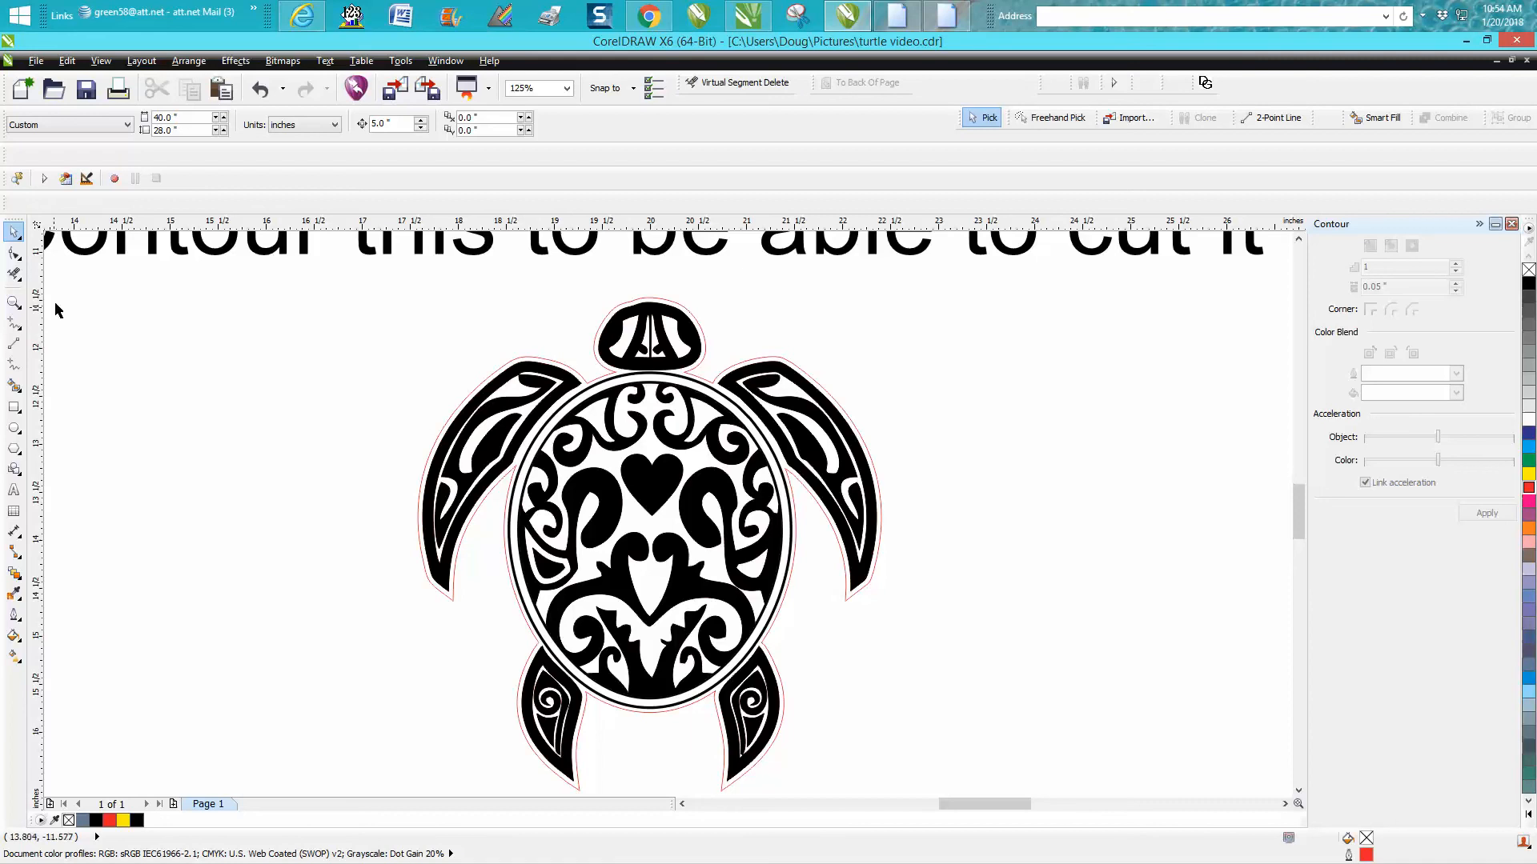
{"action": "left_click", "coordinate": [14, 302]}
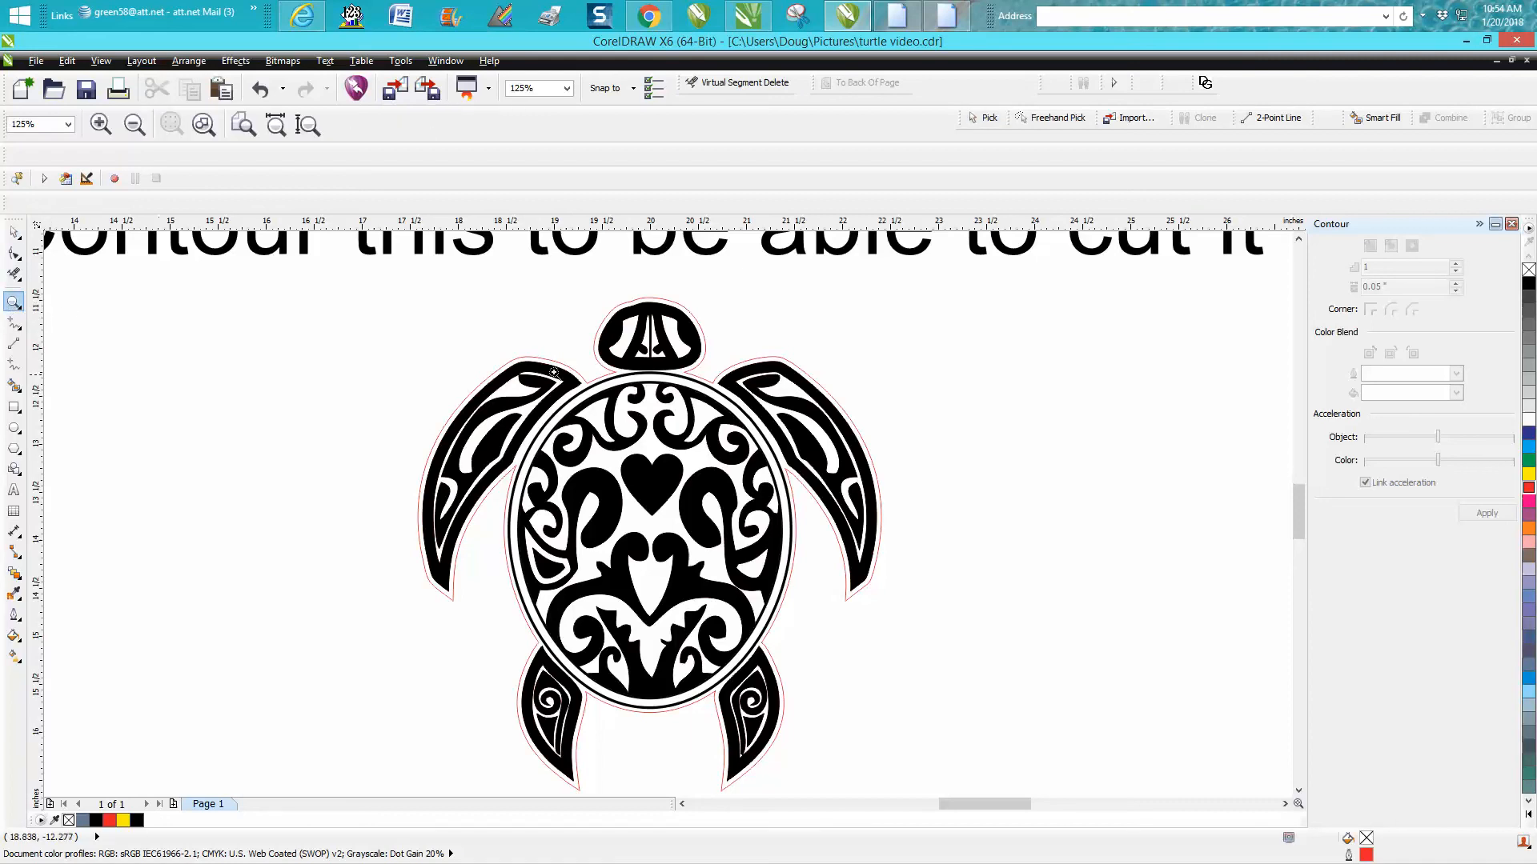